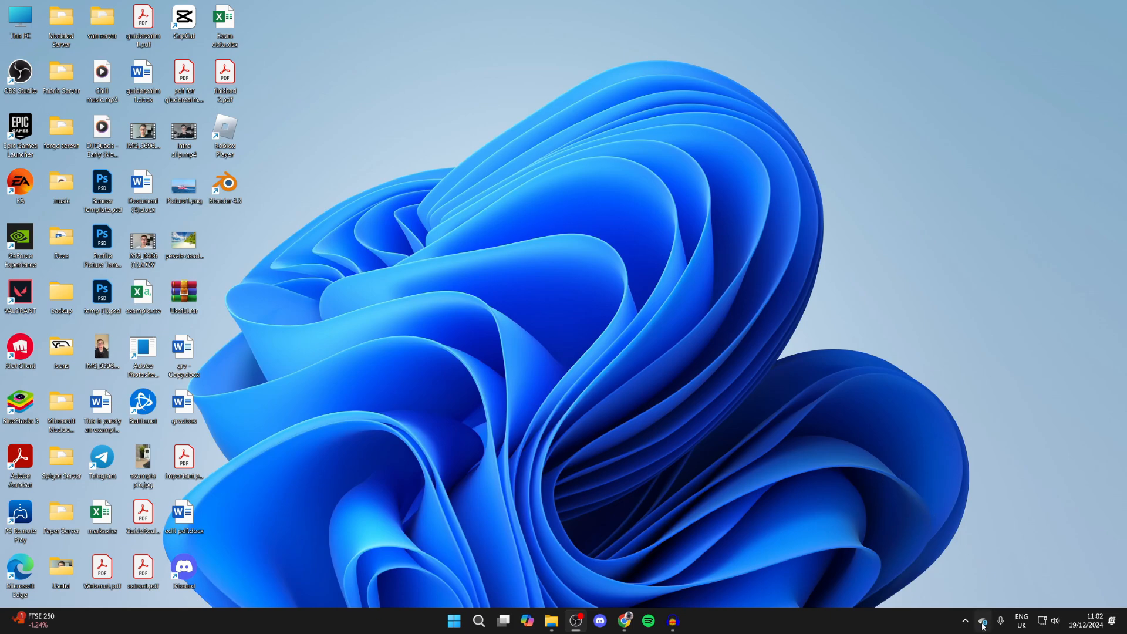
mouse_move(965, 620)
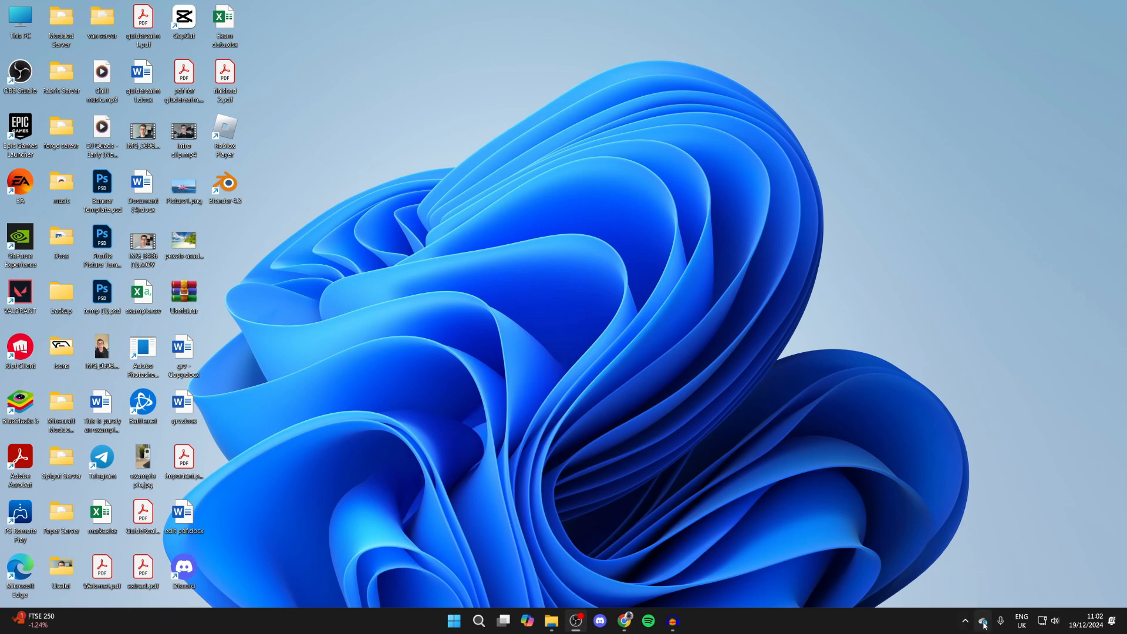
mouse_move(984, 622)
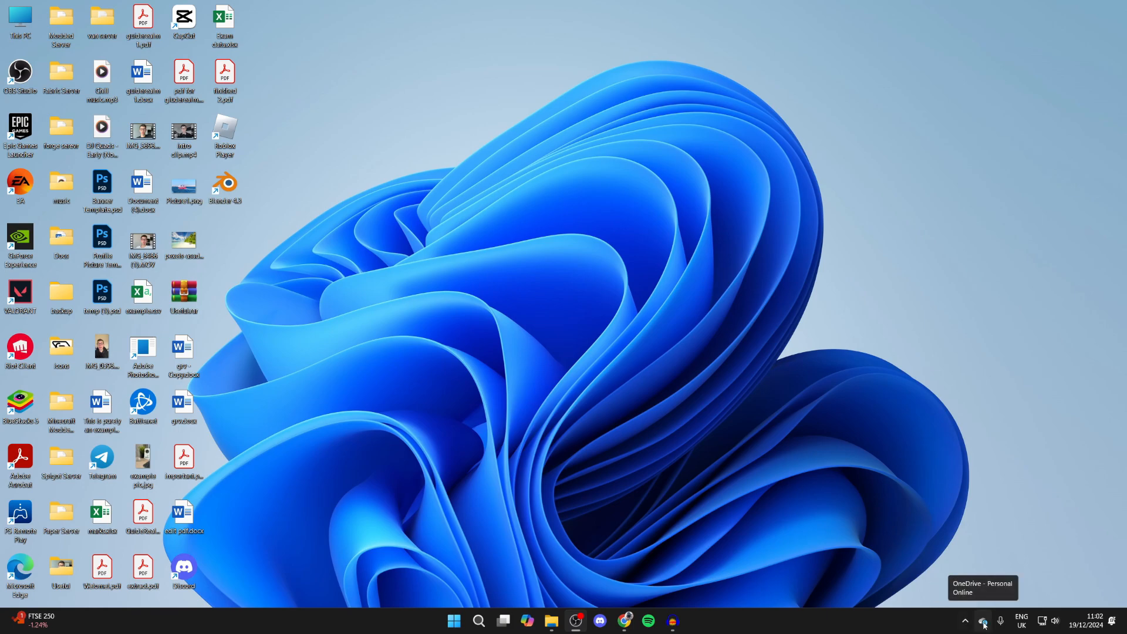
Reach the OneDrive Settings window from the tray icon's Help & Settings menu
left_click(984, 624)
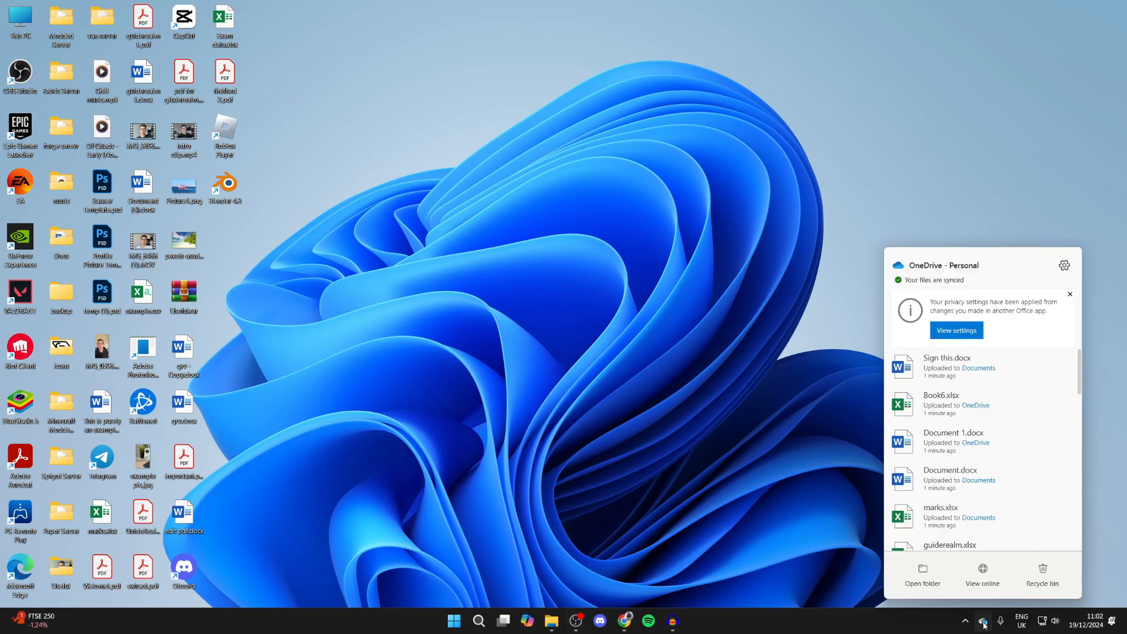
mouse_move(1026, 477)
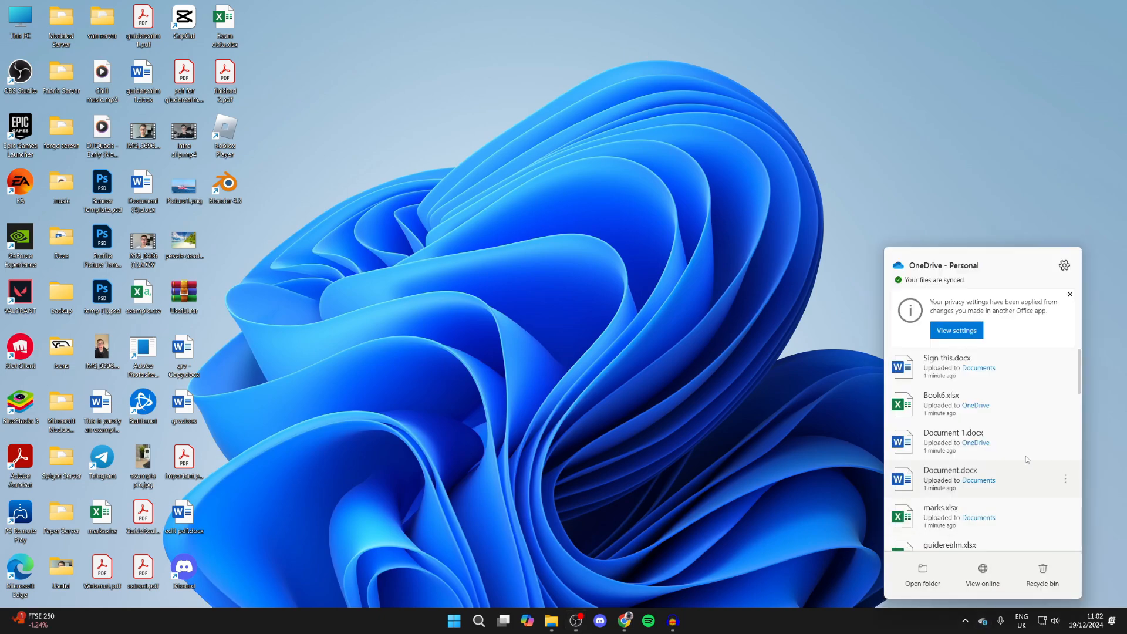
mouse_move(1065, 266)
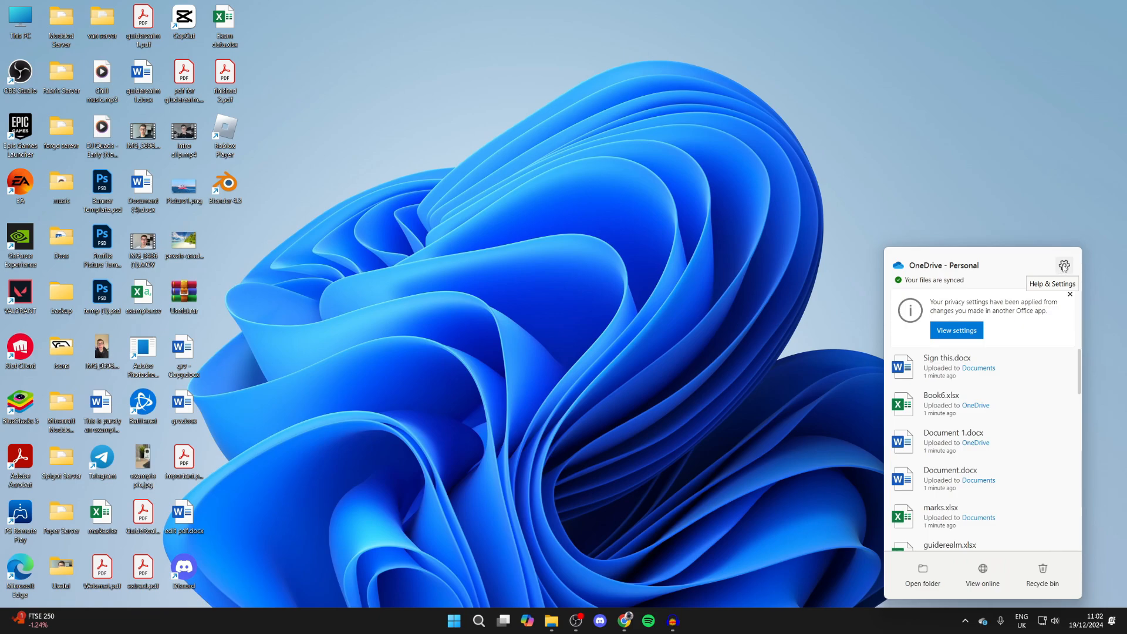
left_click(1064, 266)
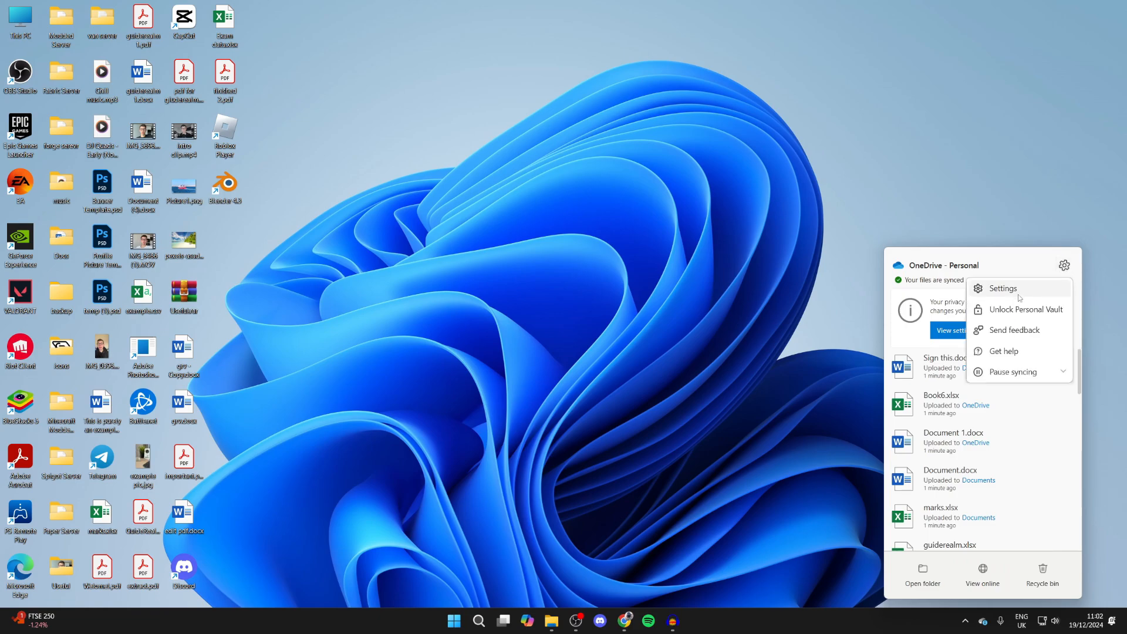
left_click(1001, 289)
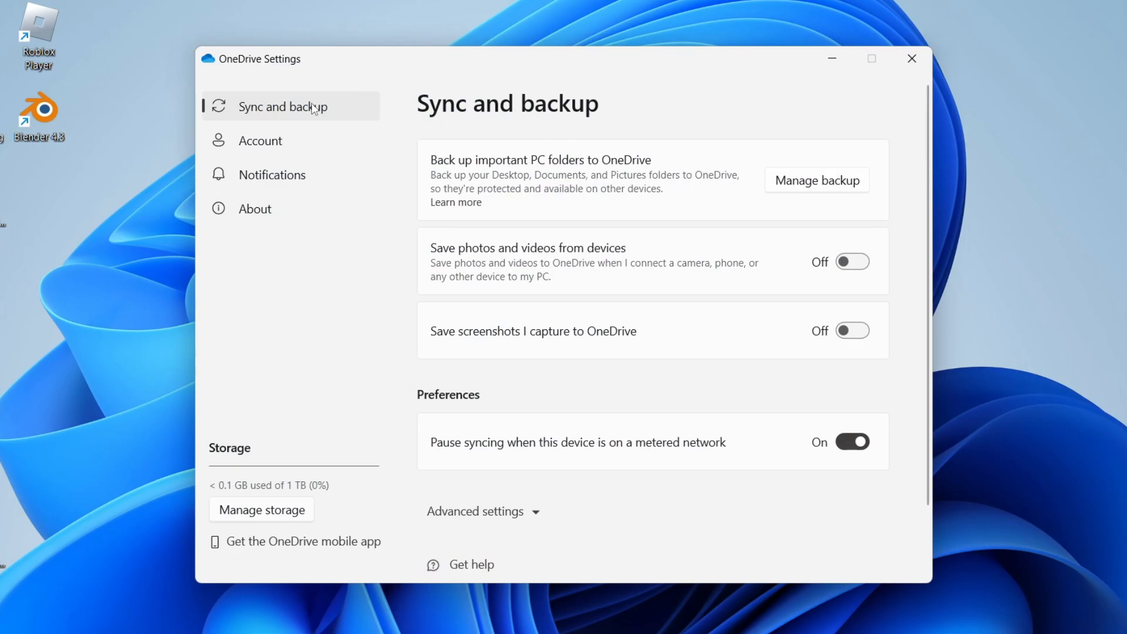
mouse_move(852, 331)
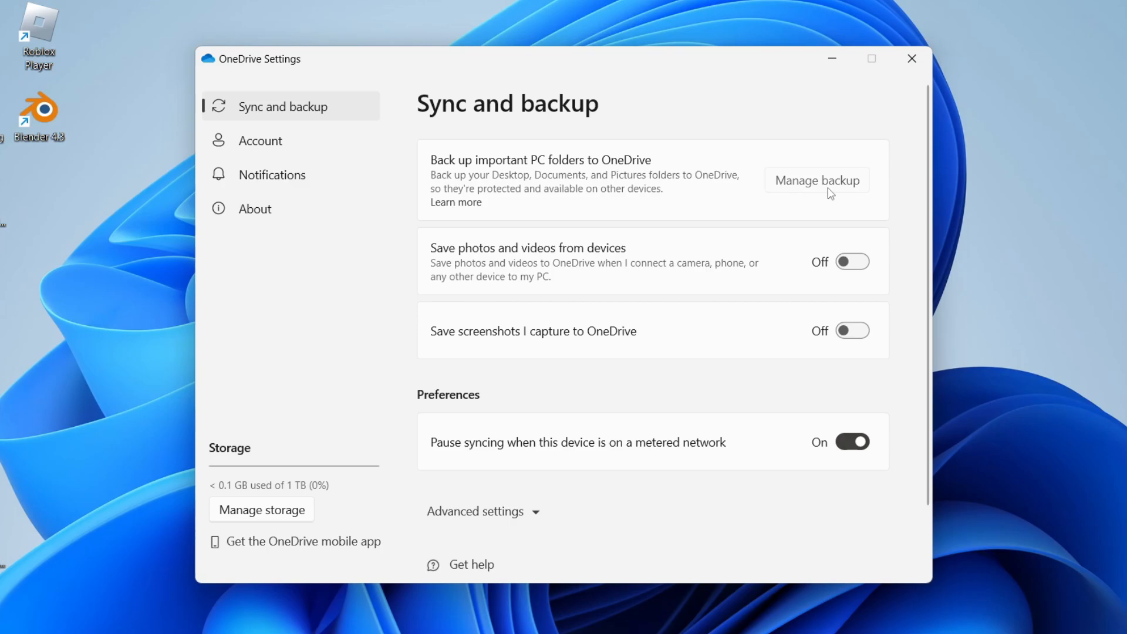
left_click(816, 179)
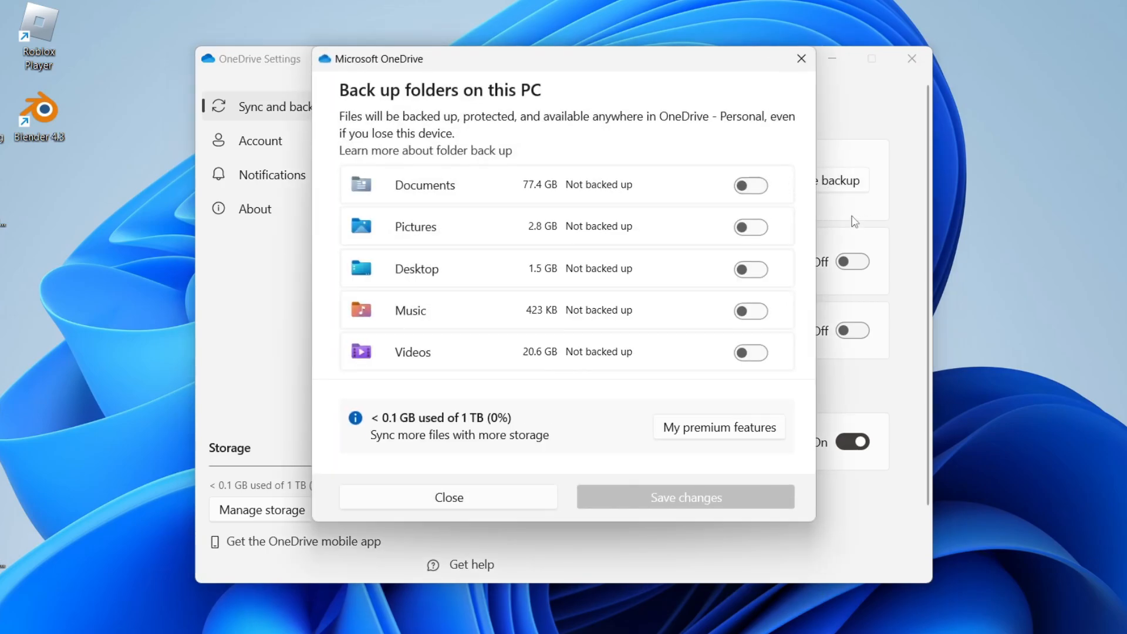
mouse_move(756, 467)
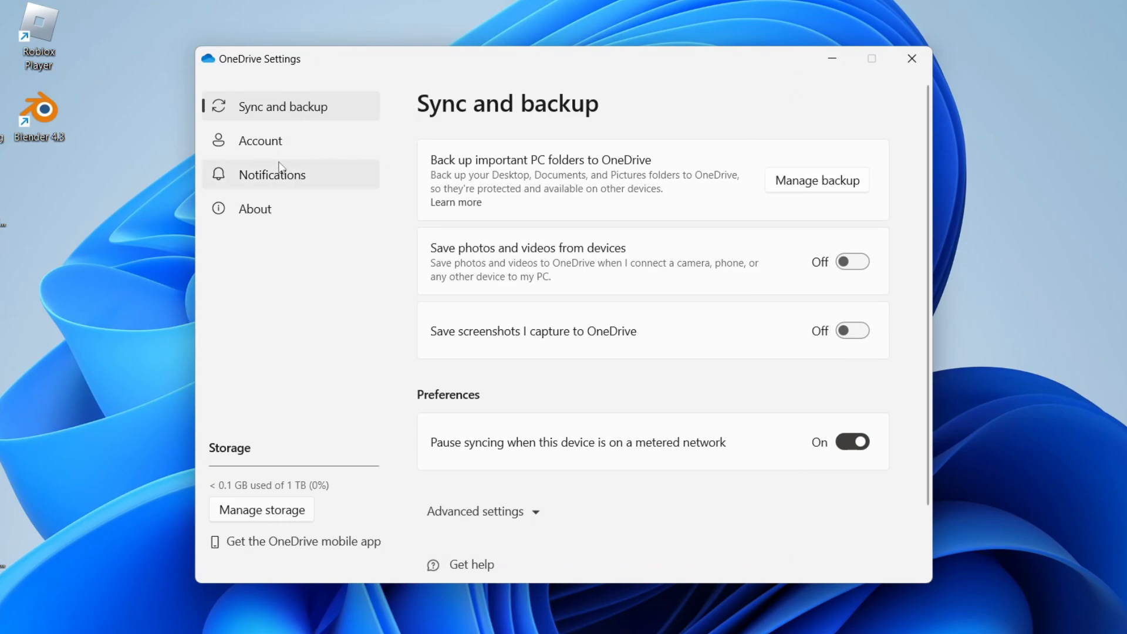
mouse_move(260, 139)
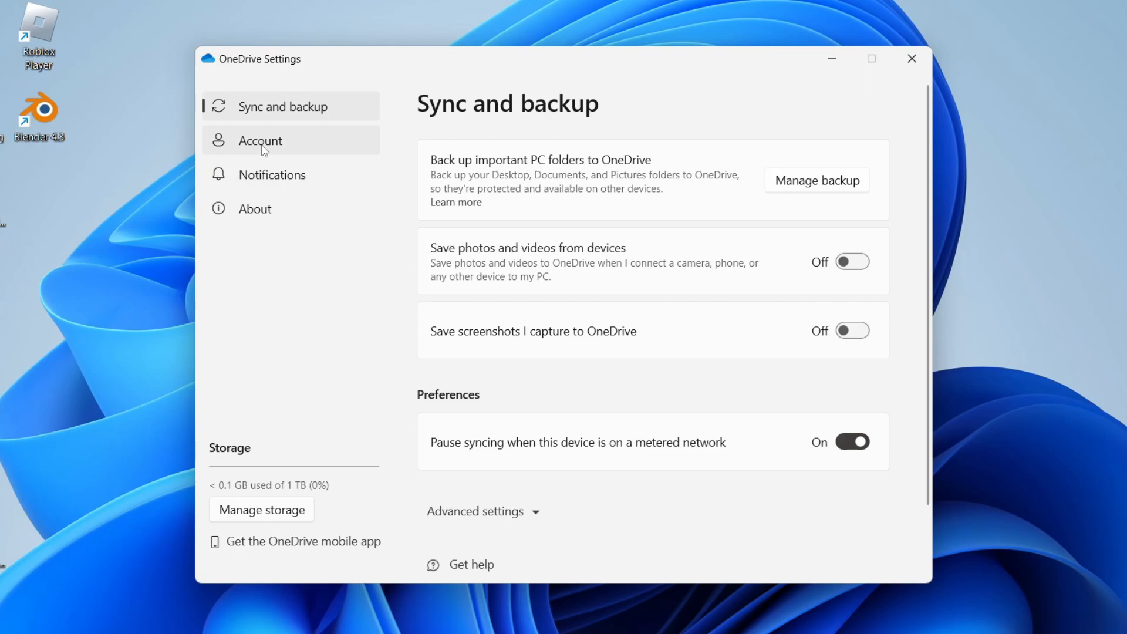
Unlink the account from this PC via Account settings and confirm OneDrive isn't connected
left_click(261, 140)
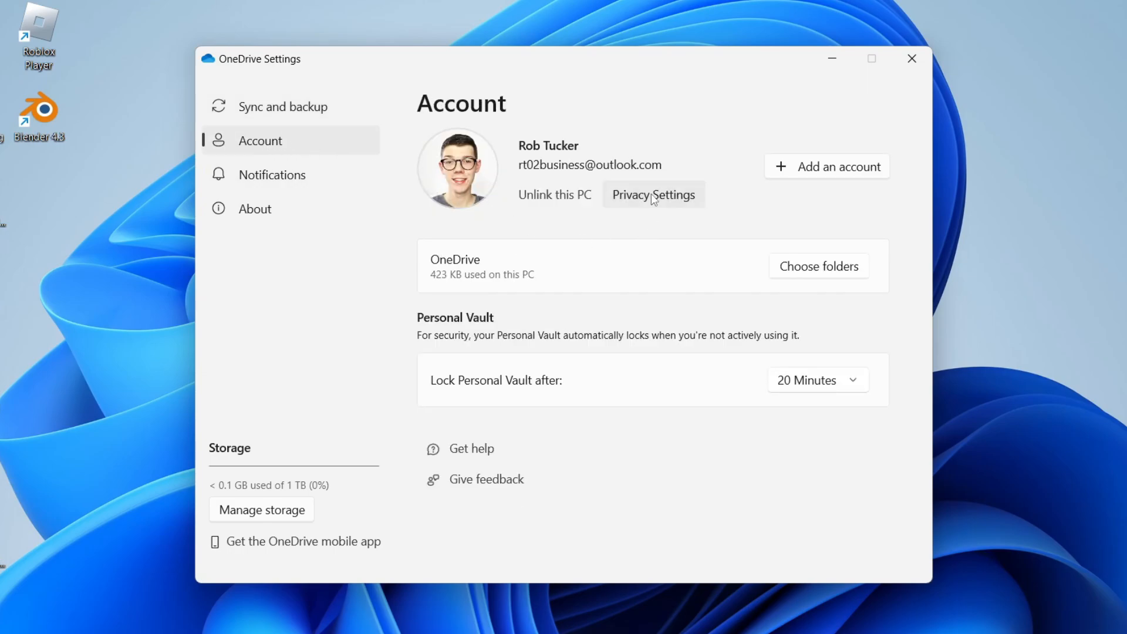
left_click(553, 194)
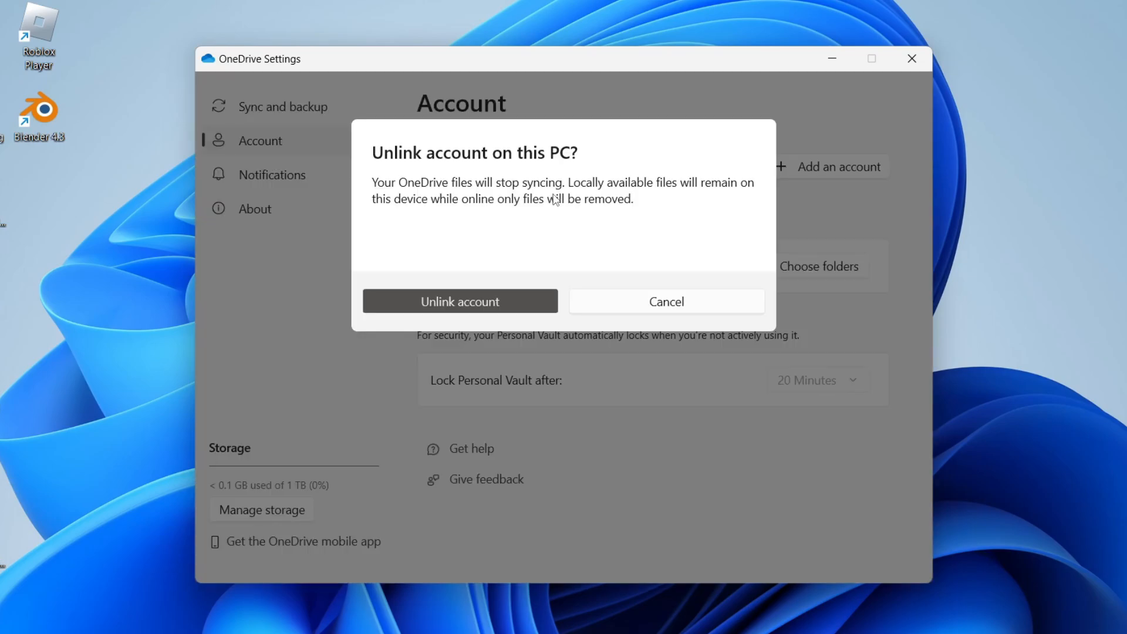
left_click(459, 302)
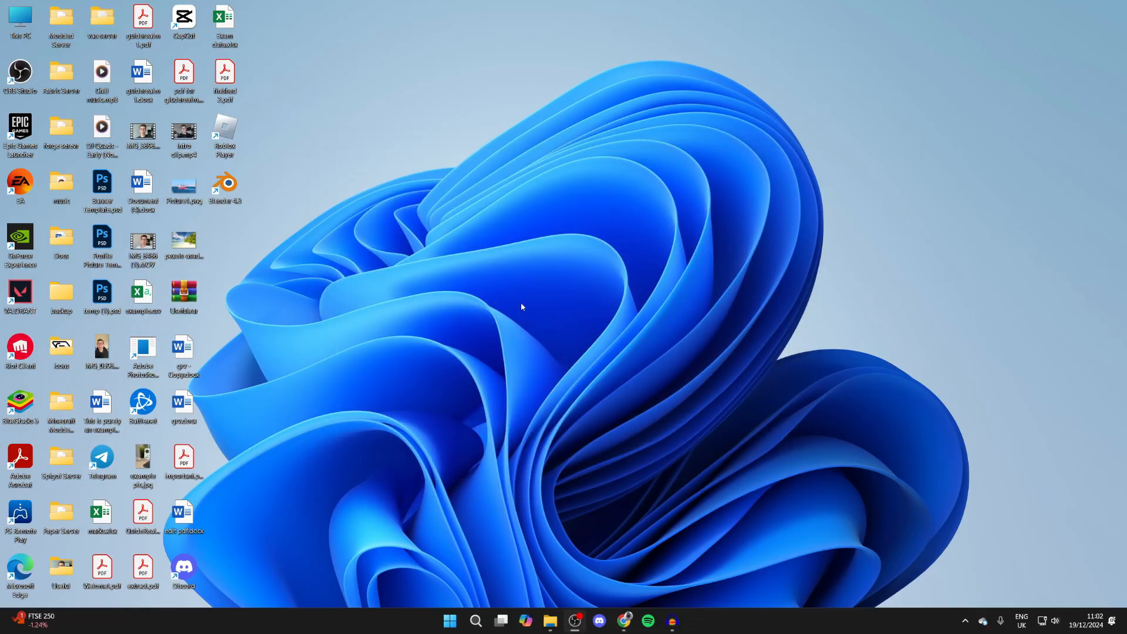
left_click(575, 620)
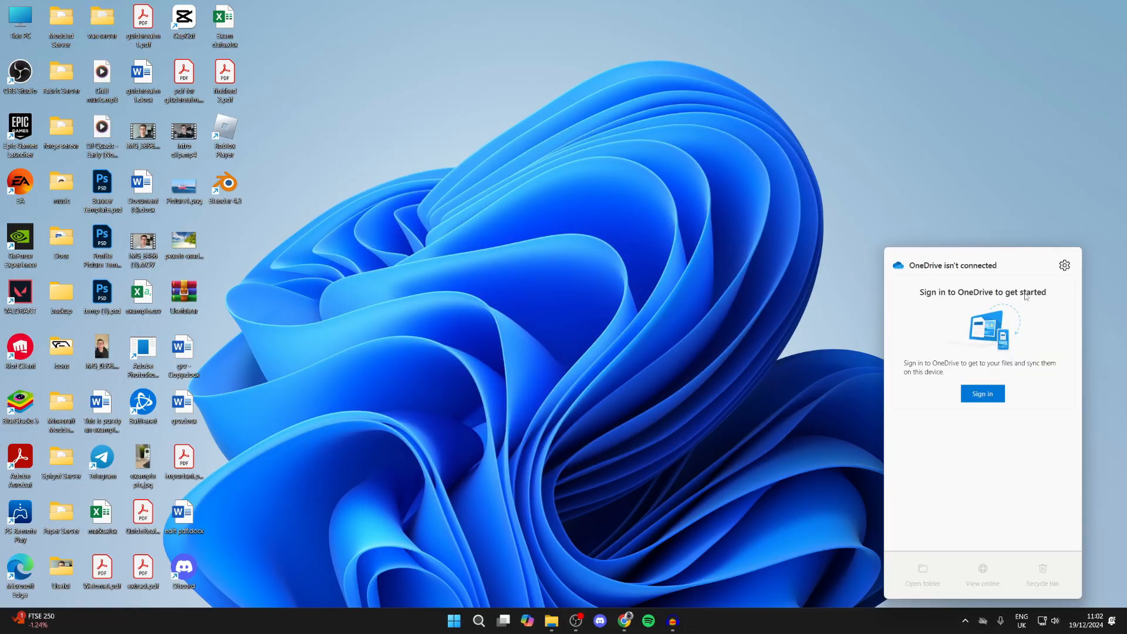